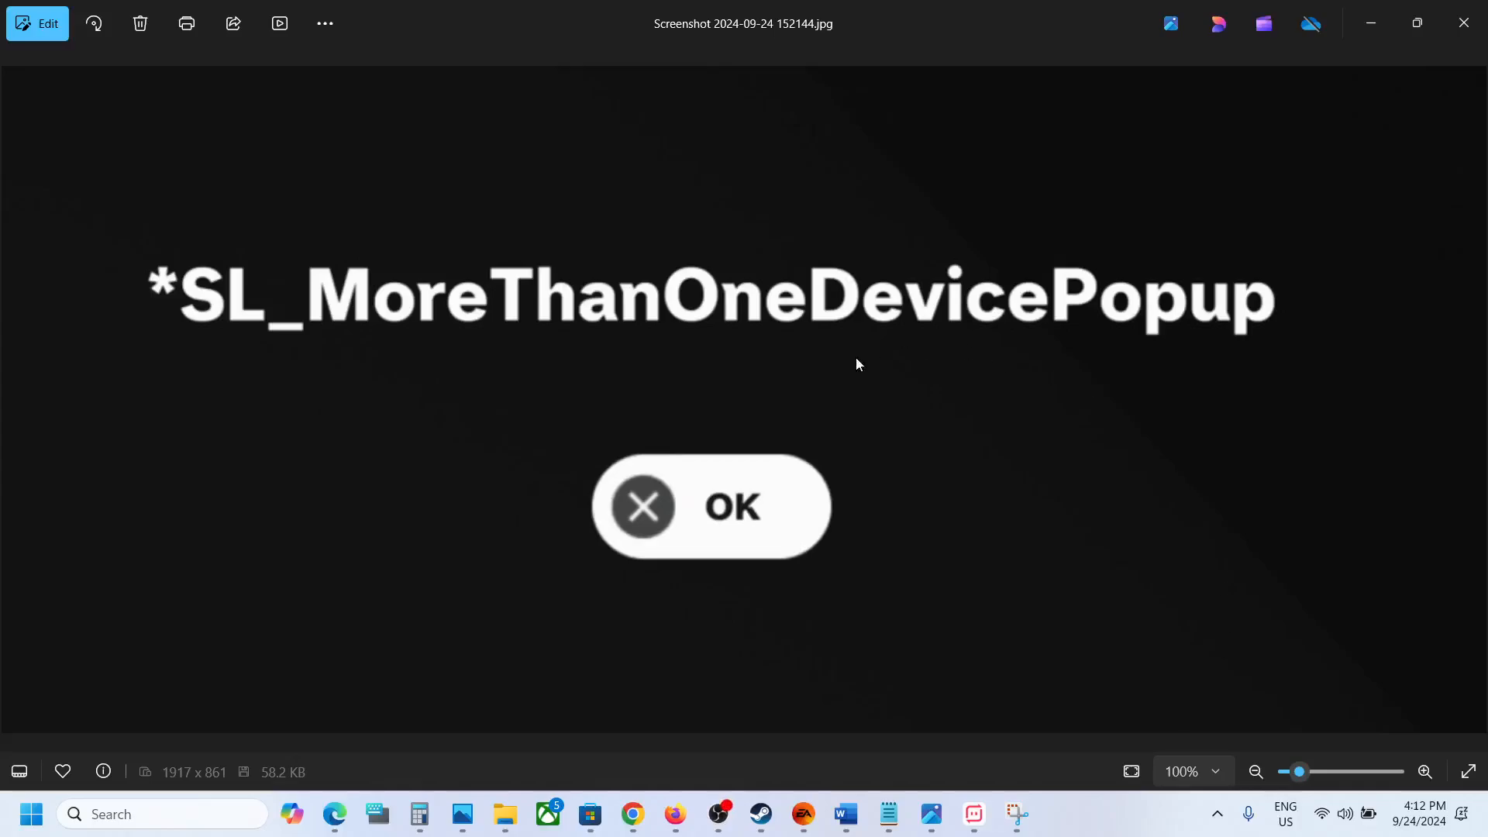
pyautogui.moveTo(954, 352)
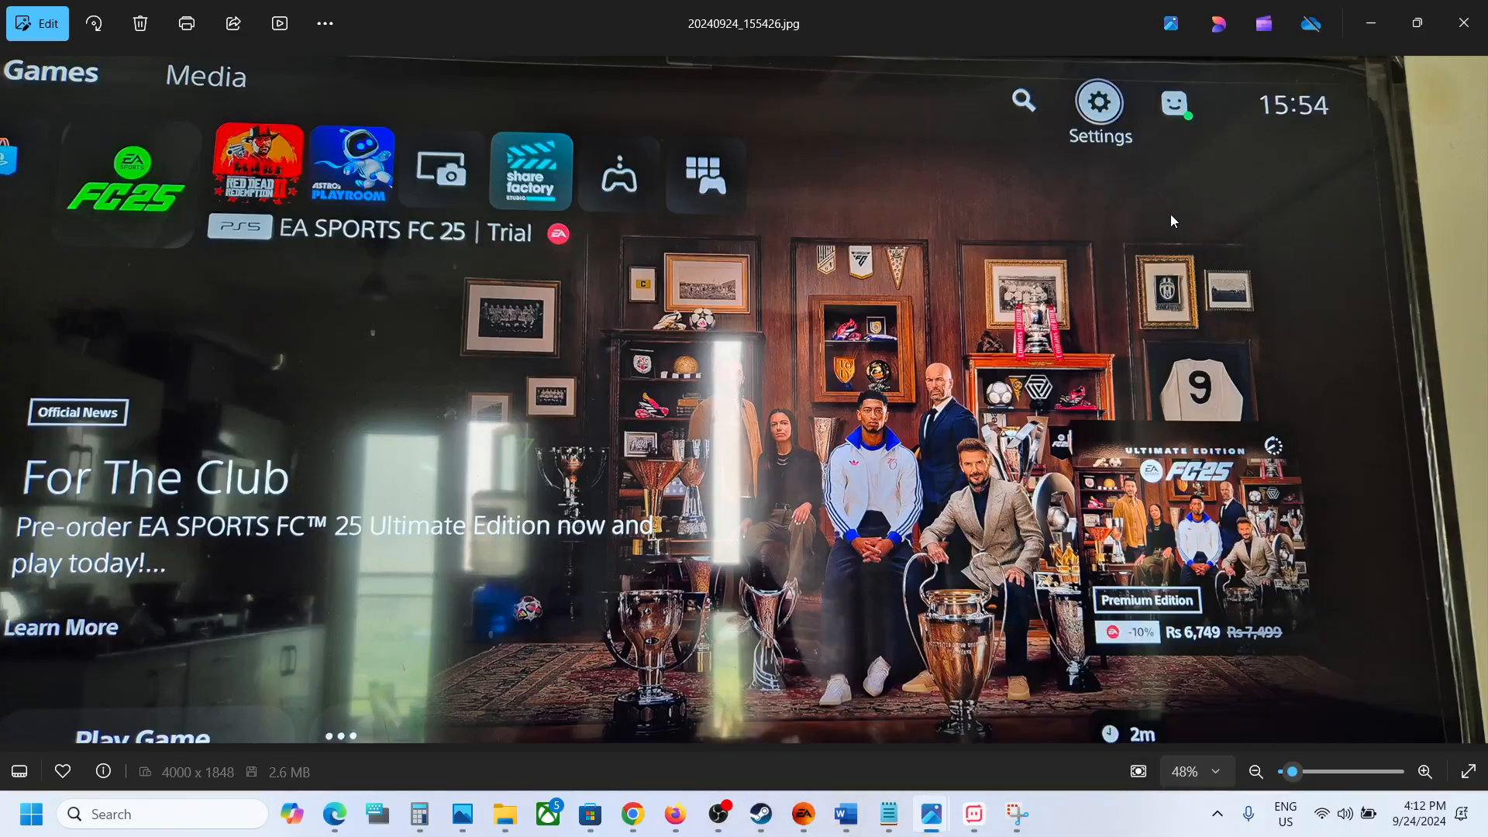
# Step: Advance to the PS5 storage breakdown photo showing free space and usage
pyautogui.click(1423, 771)
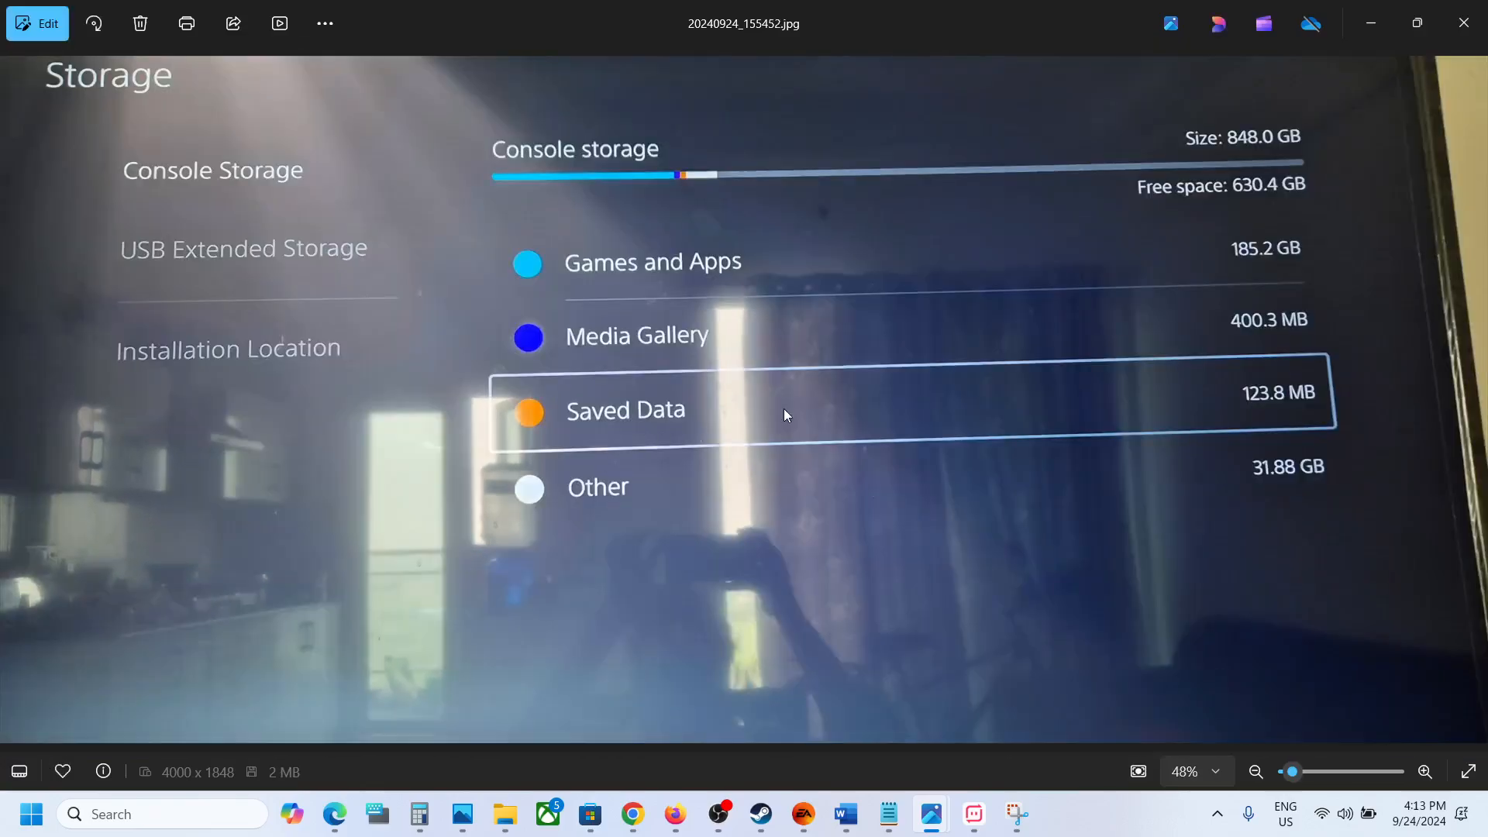
pyautogui.moveTo(687, 429)
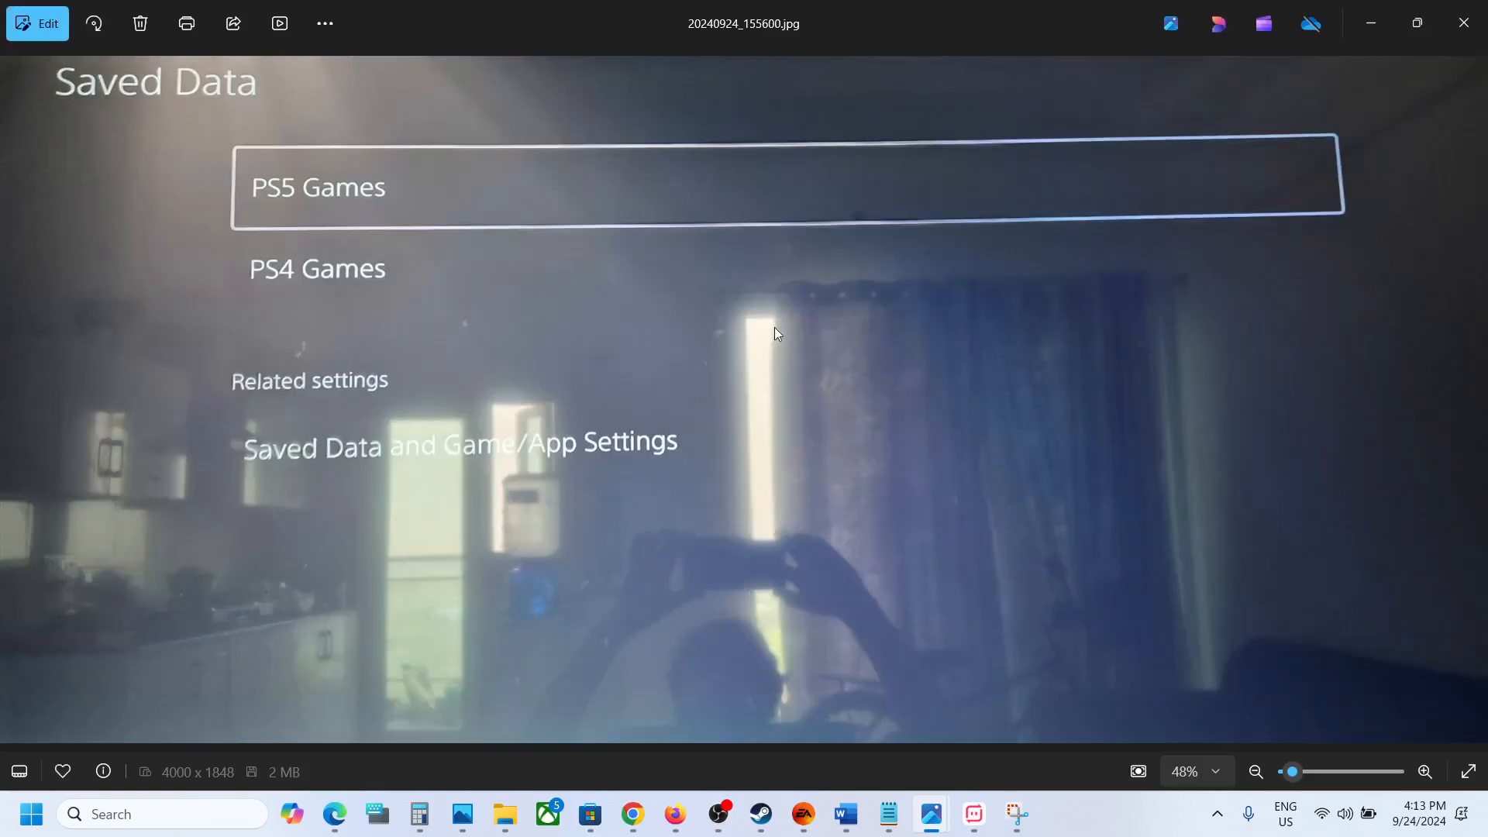
pyautogui.moveTo(386, 236)
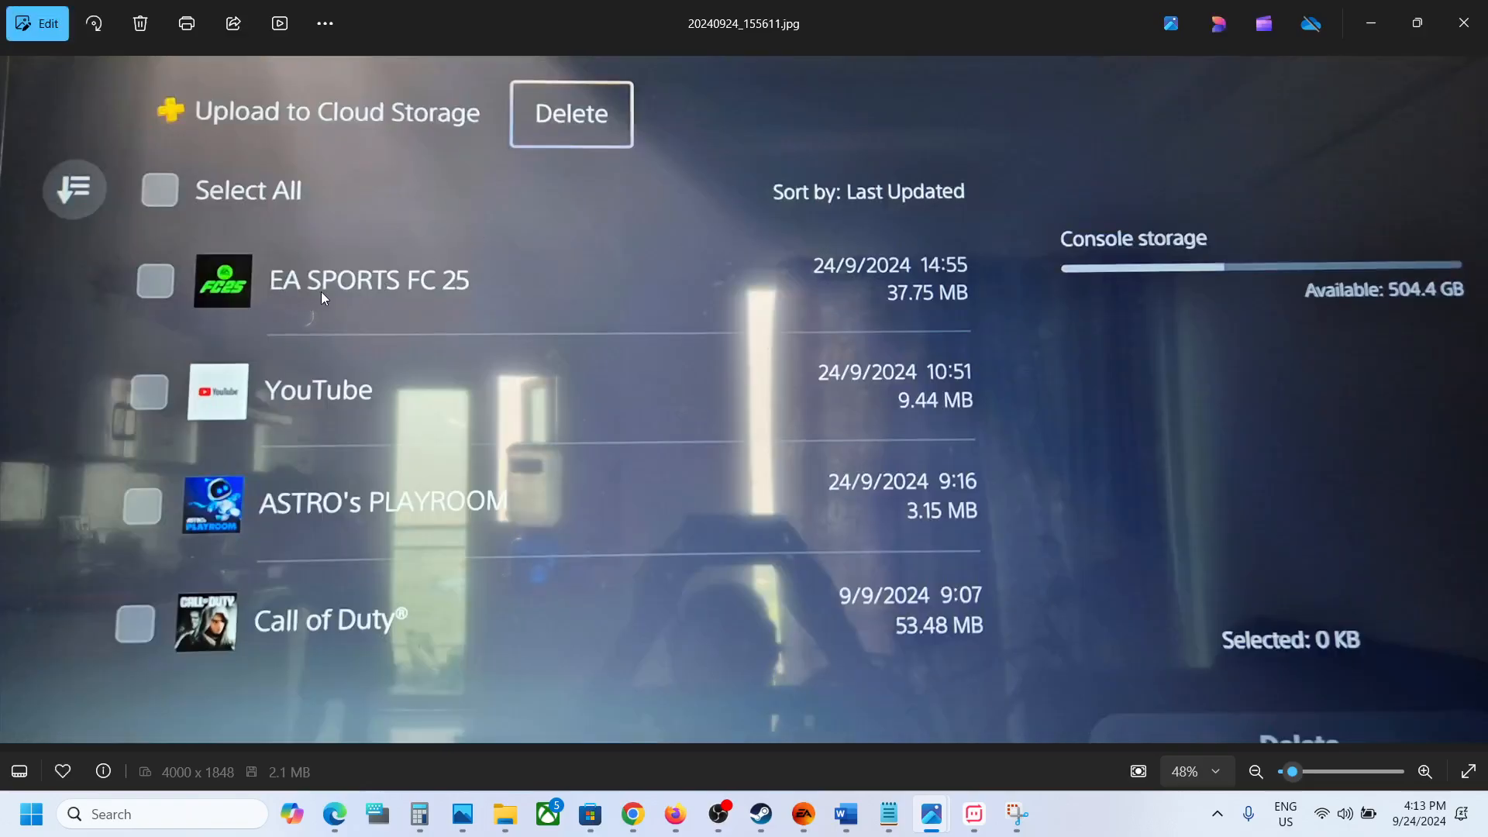
pyautogui.moveTo(555, 282)
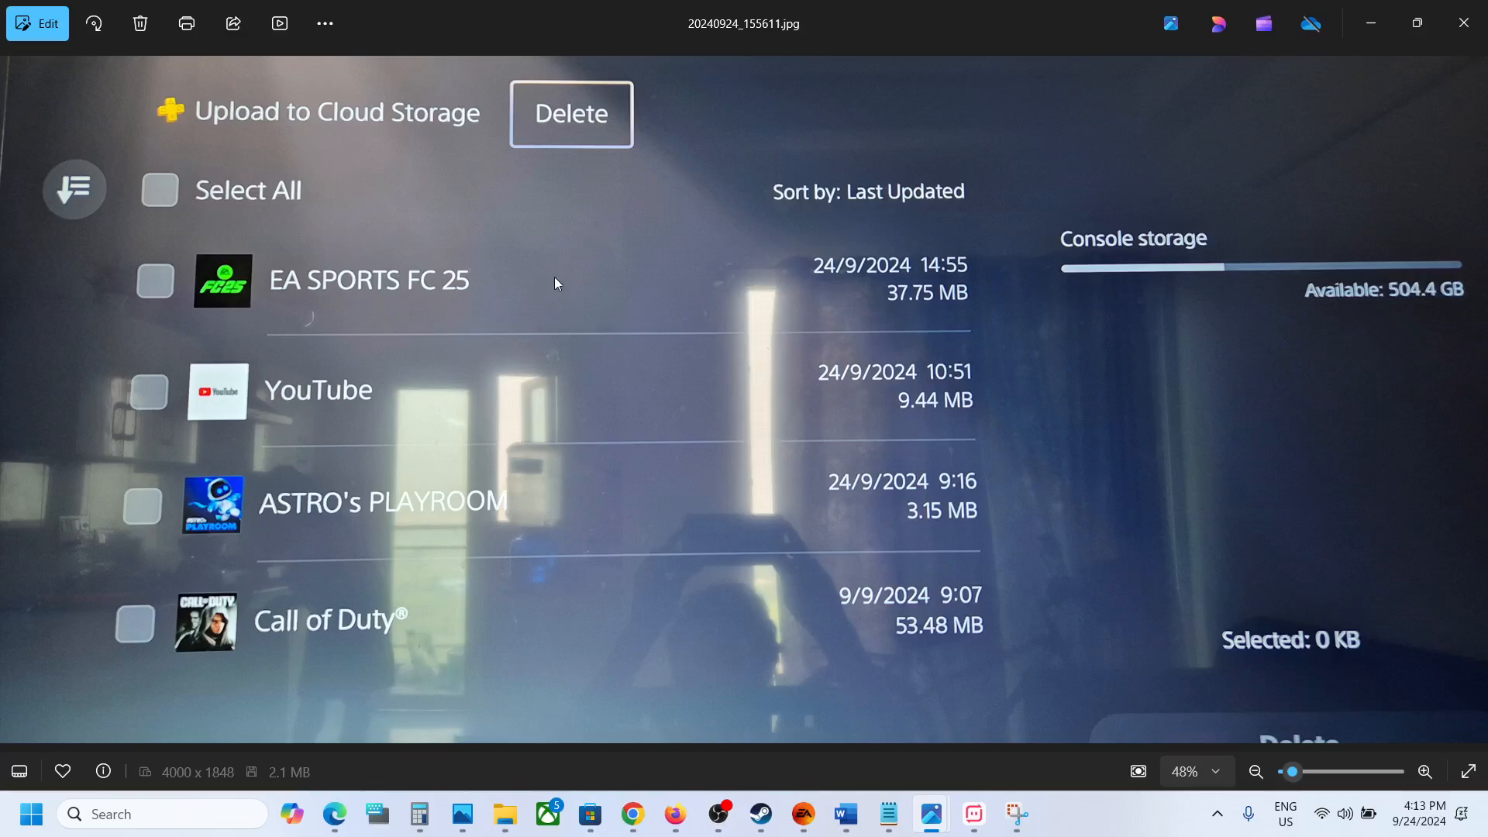
pyautogui.moveTo(398, 228)
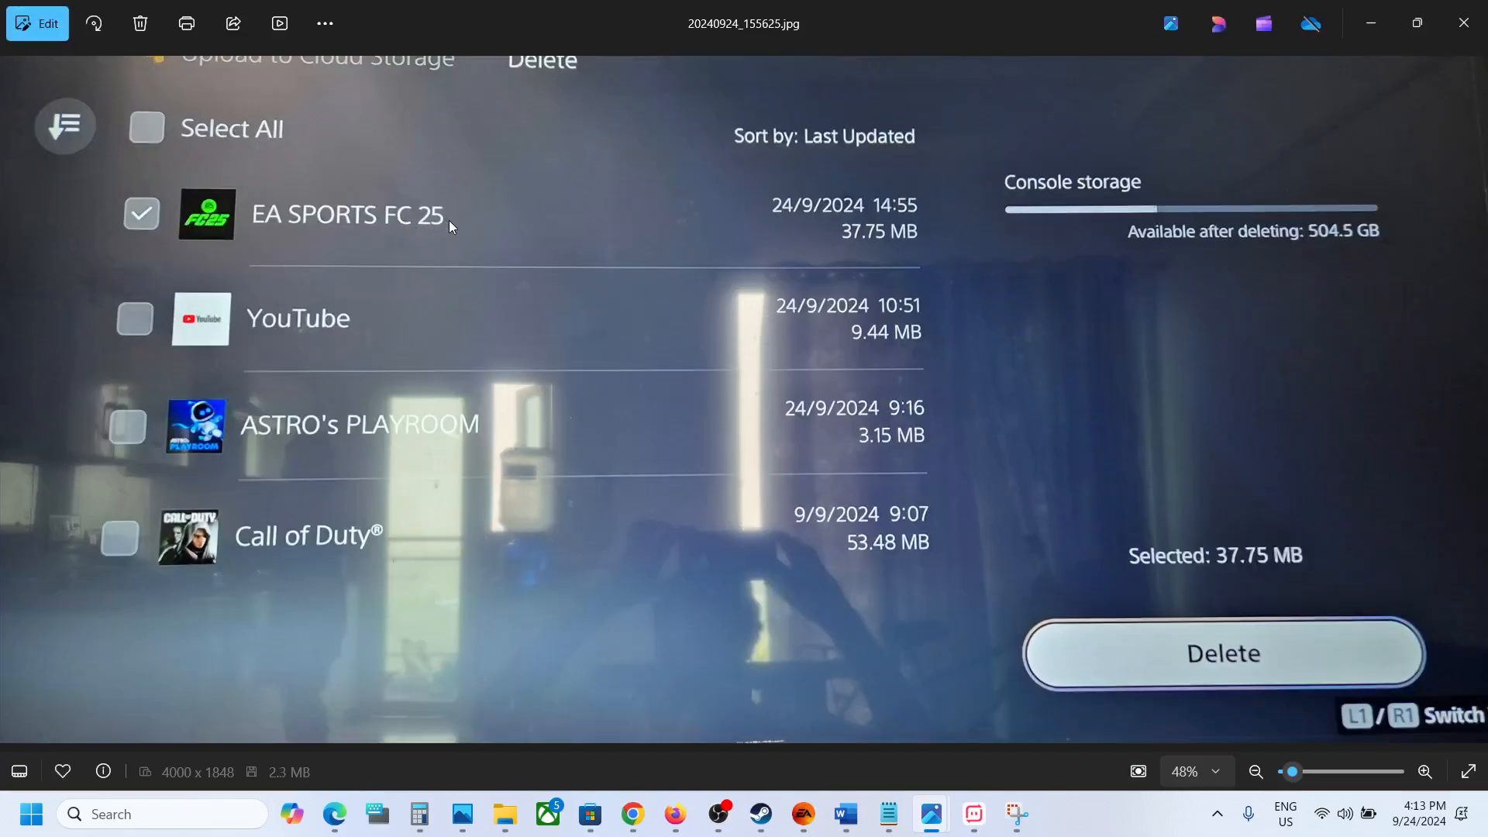
pyautogui.moveTo(938, 624)
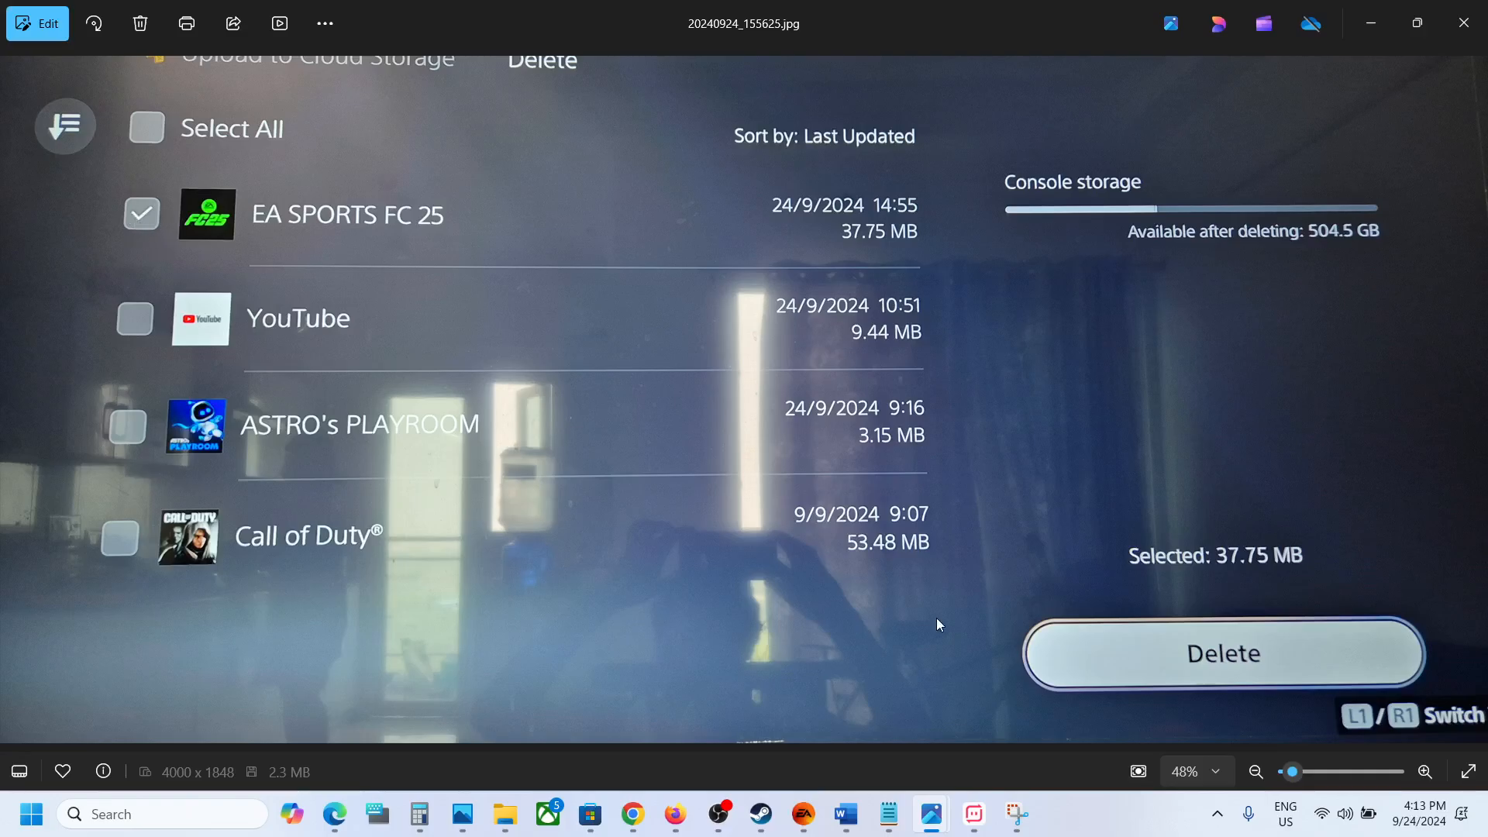
pyautogui.moveTo(1199, 677)
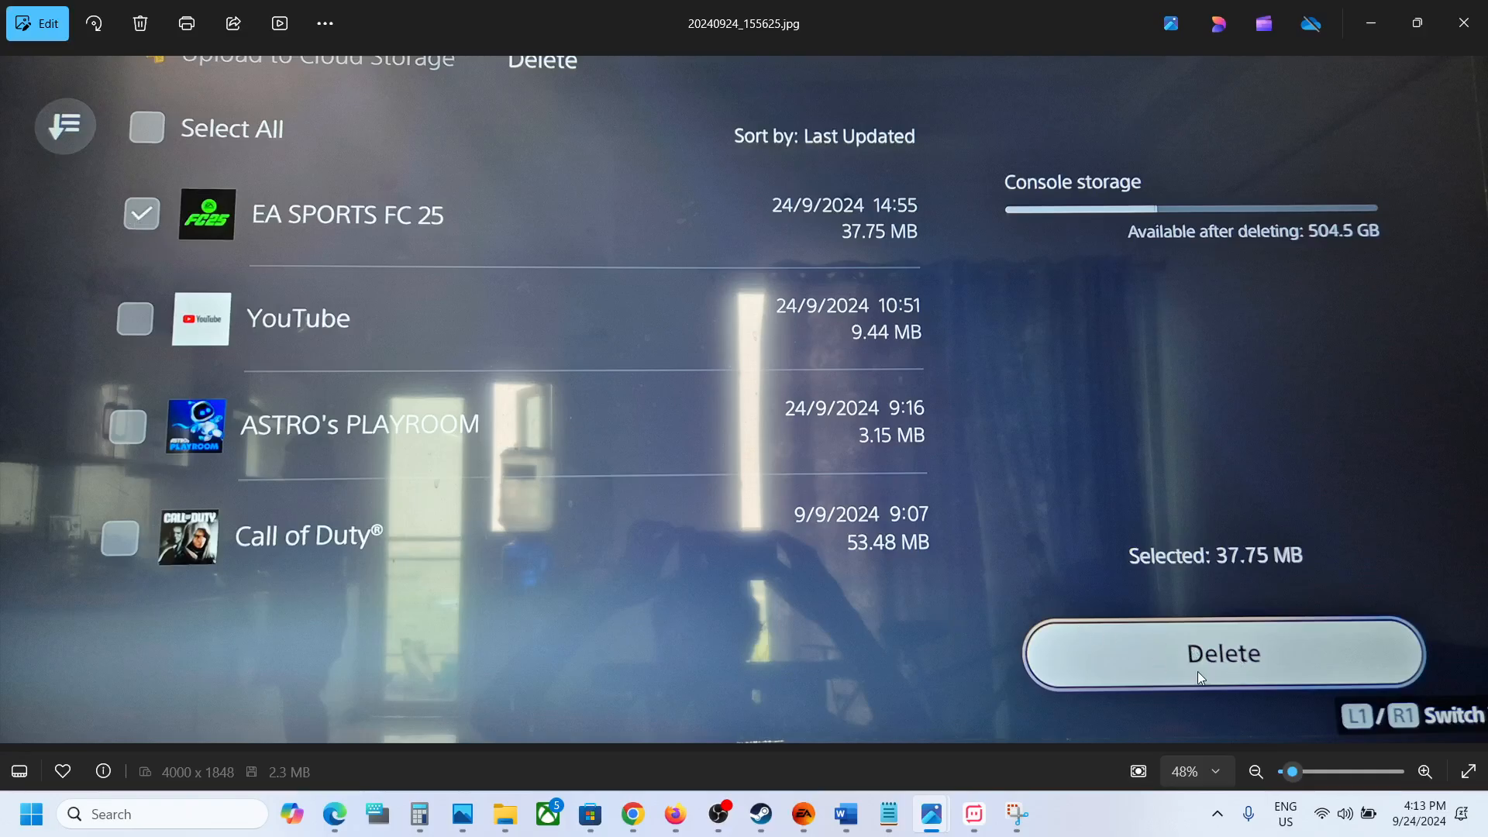
# Step: Show the EA SPORTS FC 25 deletion confirmation photo, zooming to 100% and back to fit
pyautogui.click(1223, 653)
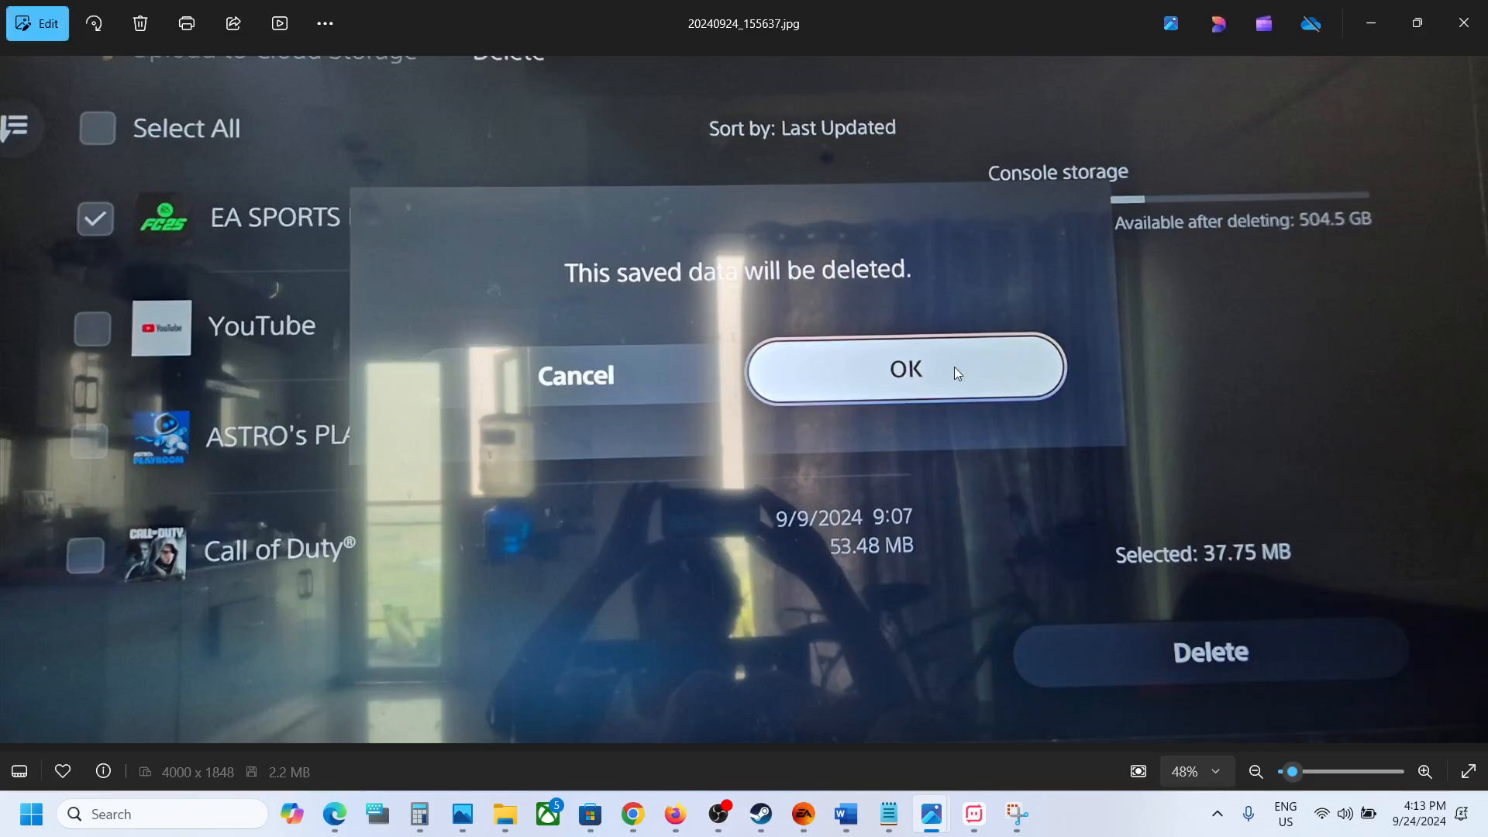
pyautogui.click(1423, 771)
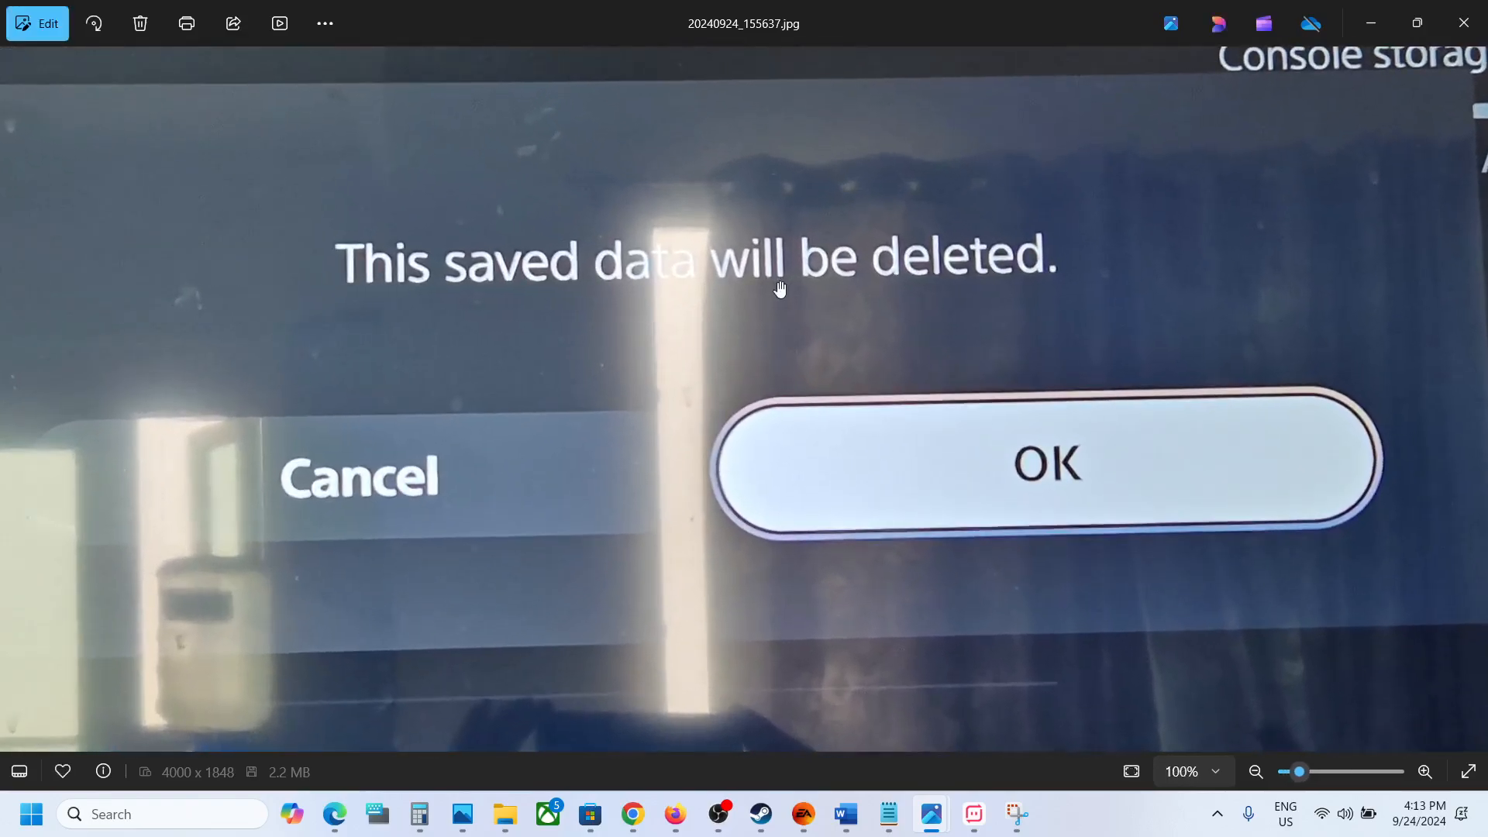
pyautogui.moveTo(800, 287)
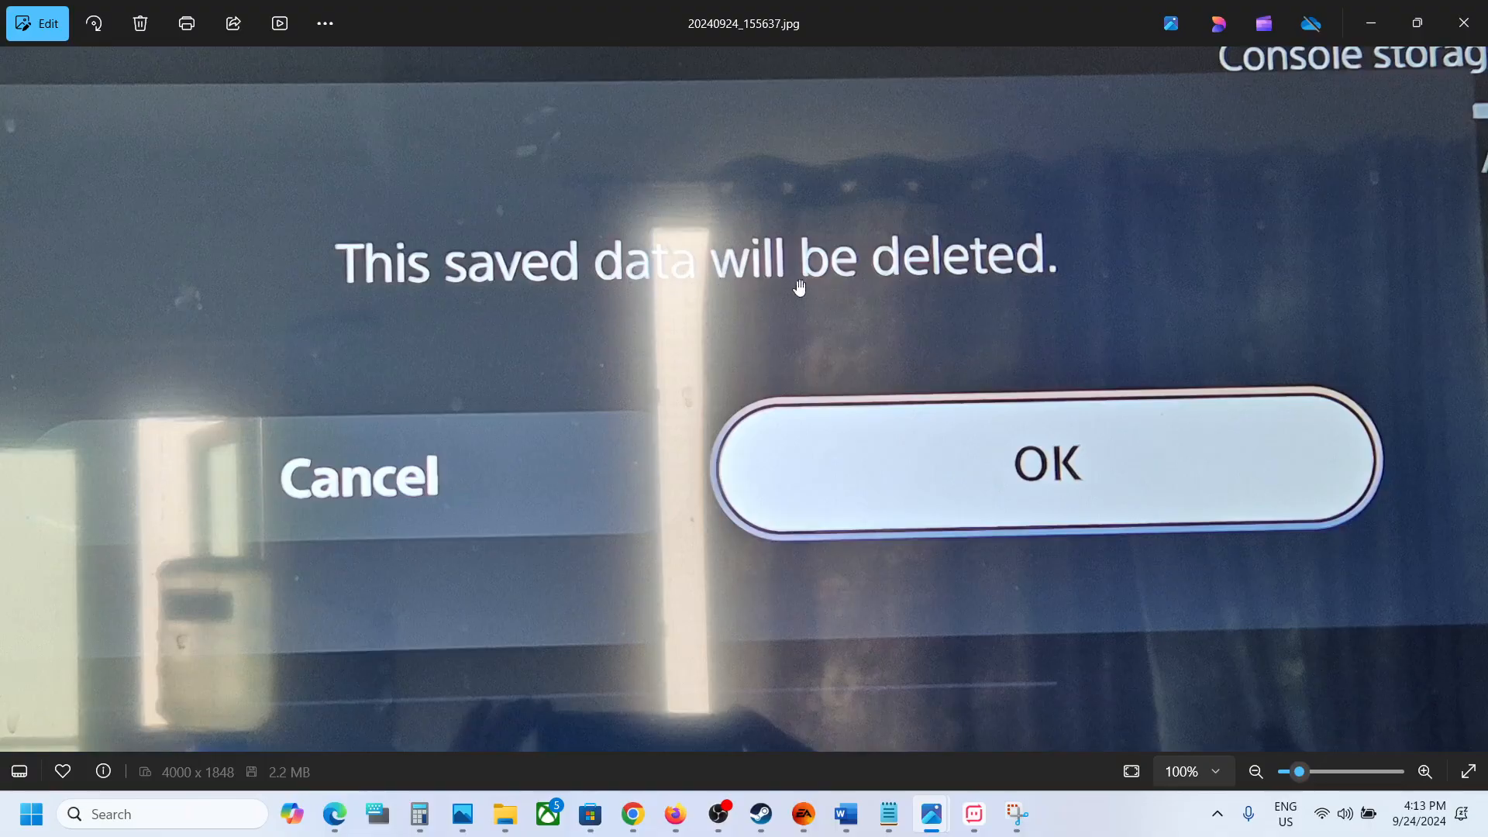
pyautogui.click(1254, 770)
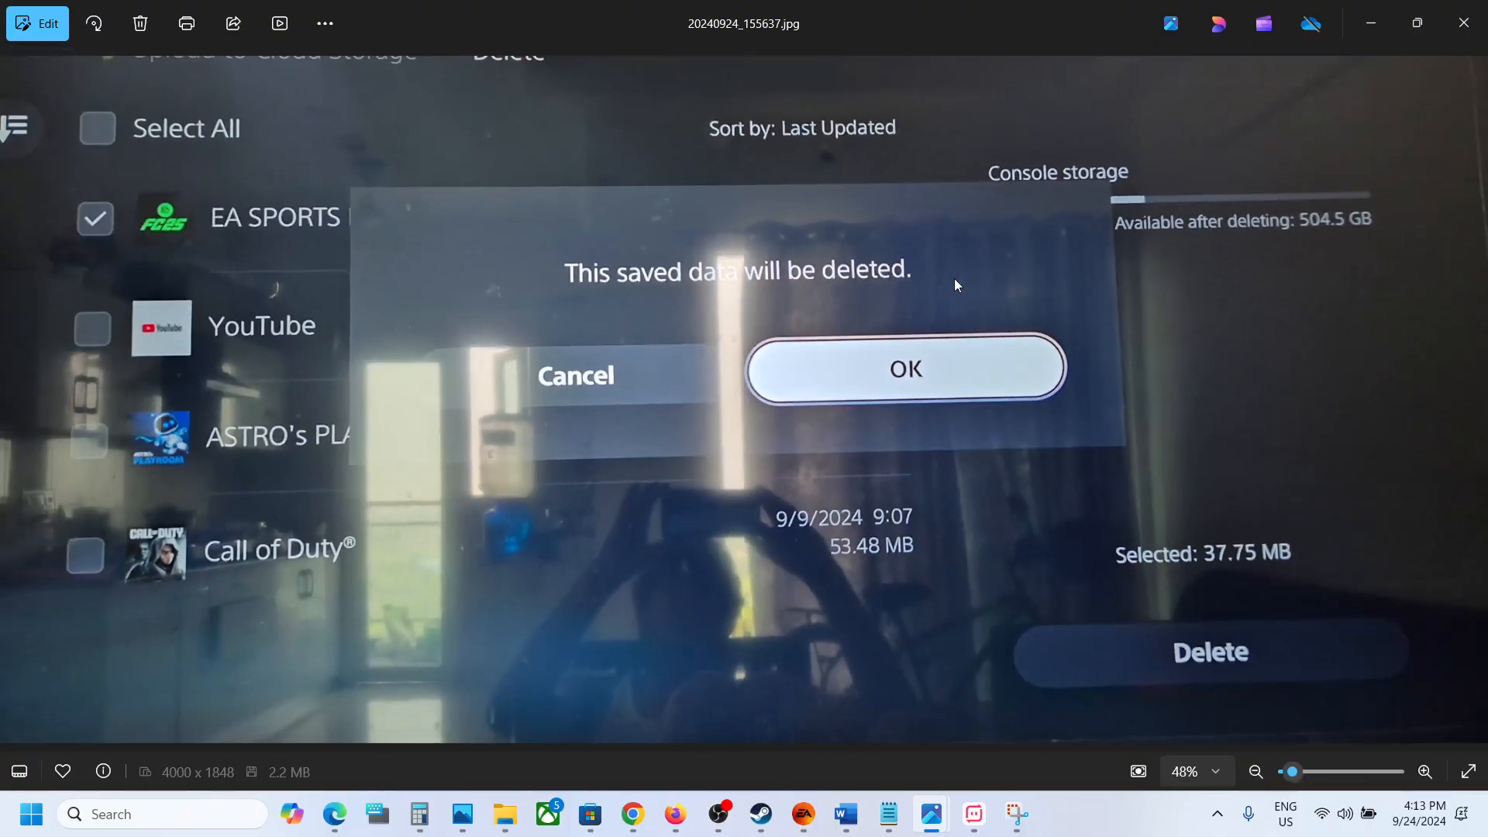